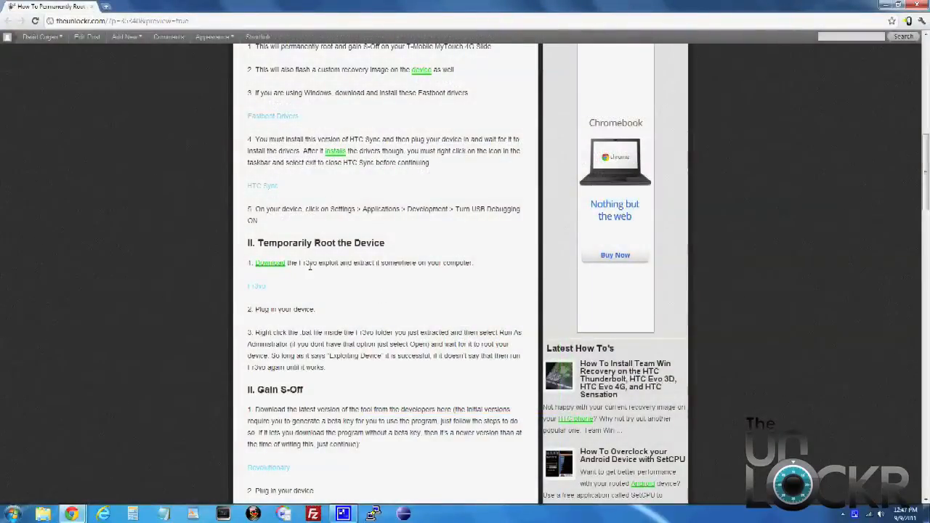
Download the temporary root exploit from the guide's 'Temporarily Root the Device' link.
left_click(256, 286)
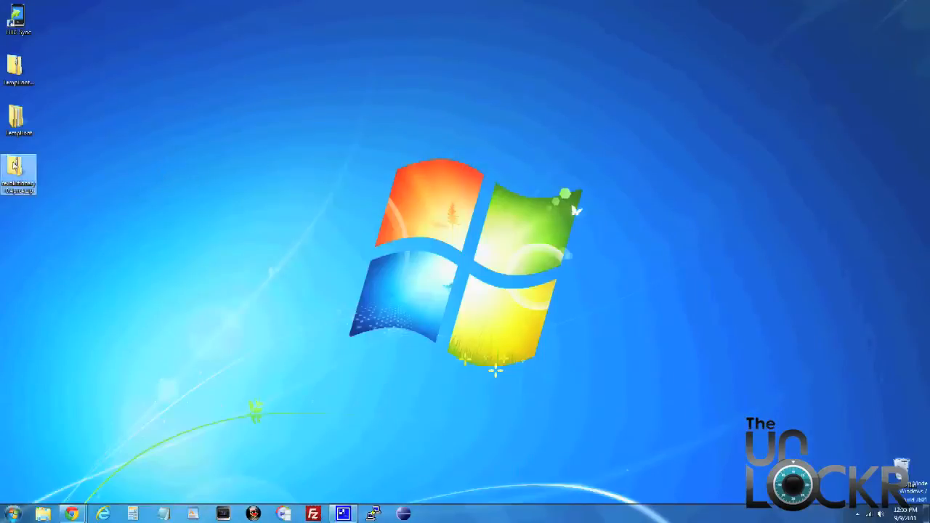
Extract the Revolutionary zip into the desktop temproot folder.
double_click(17, 174)
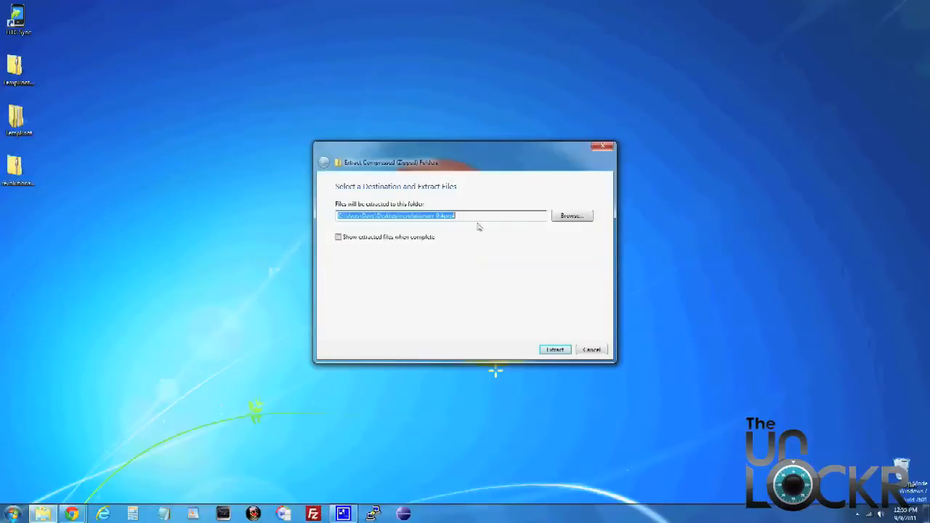
left_click(555, 349)
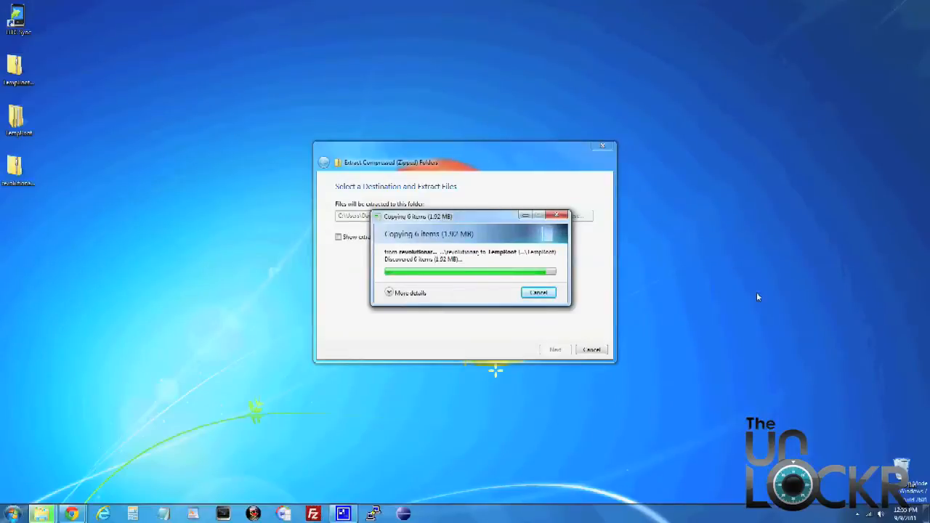